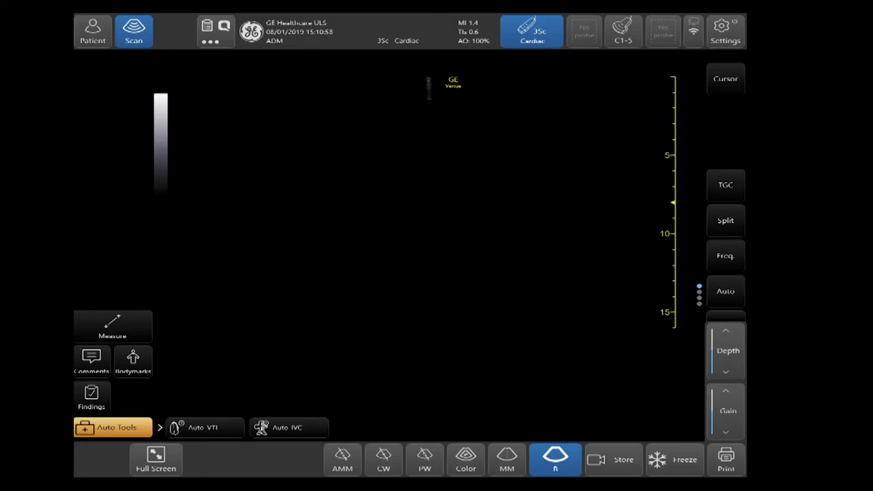
- Bring up the system configuration's TCP/IP connectivity settings from the scanning screen
left_click(693, 32)
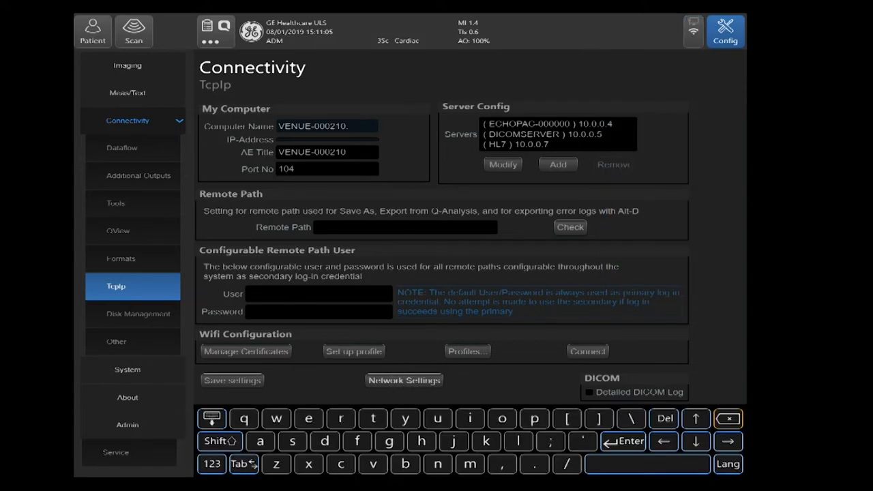
- Launch Windows Network Connections and the Wi-Fi 2 adapter's properties
left_click(404, 379)
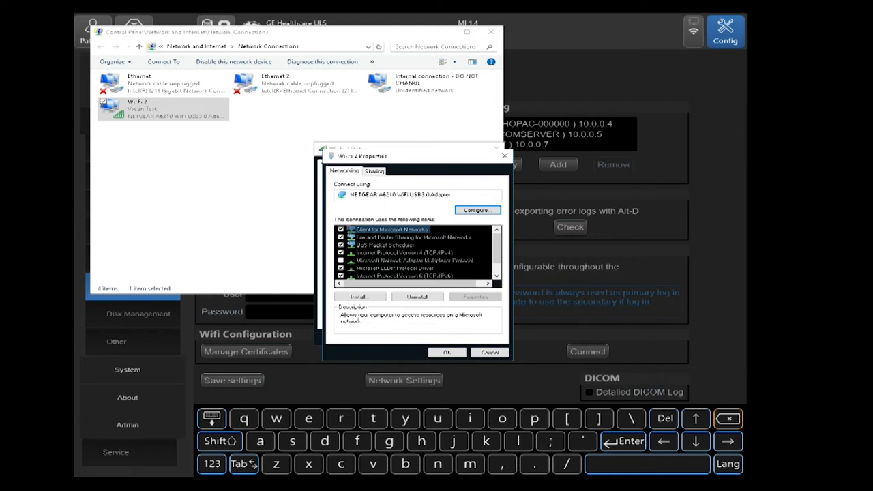
- Set Wi-Fi 2's Internet Protocol Version 4 (TCP/IPv4) to 'Use the following IP address'
left_click(406, 252)
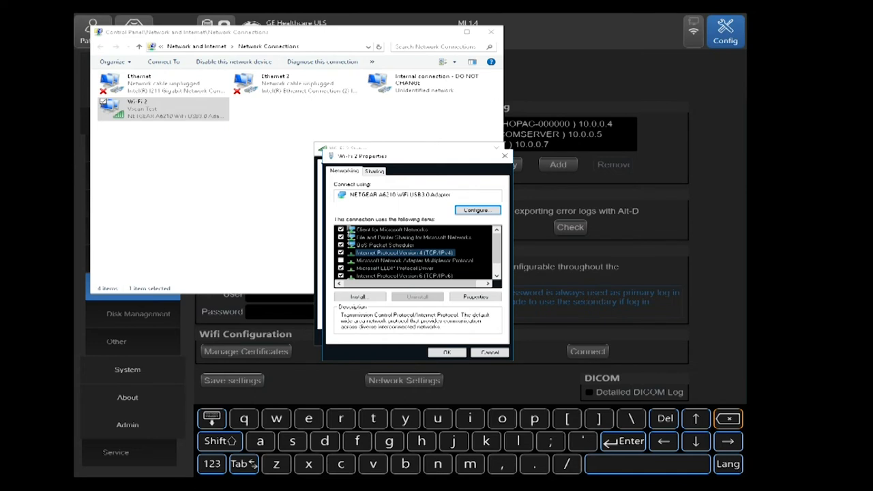
left_click(474, 296)
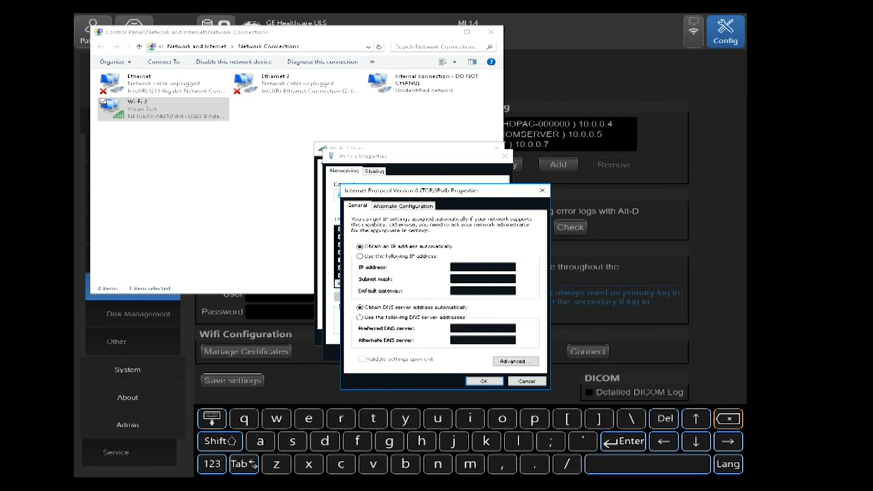
left_click(360, 256)
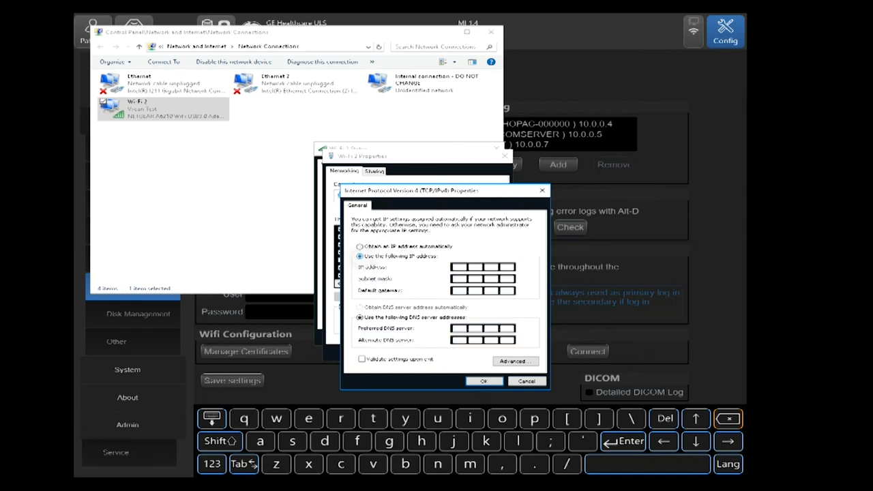